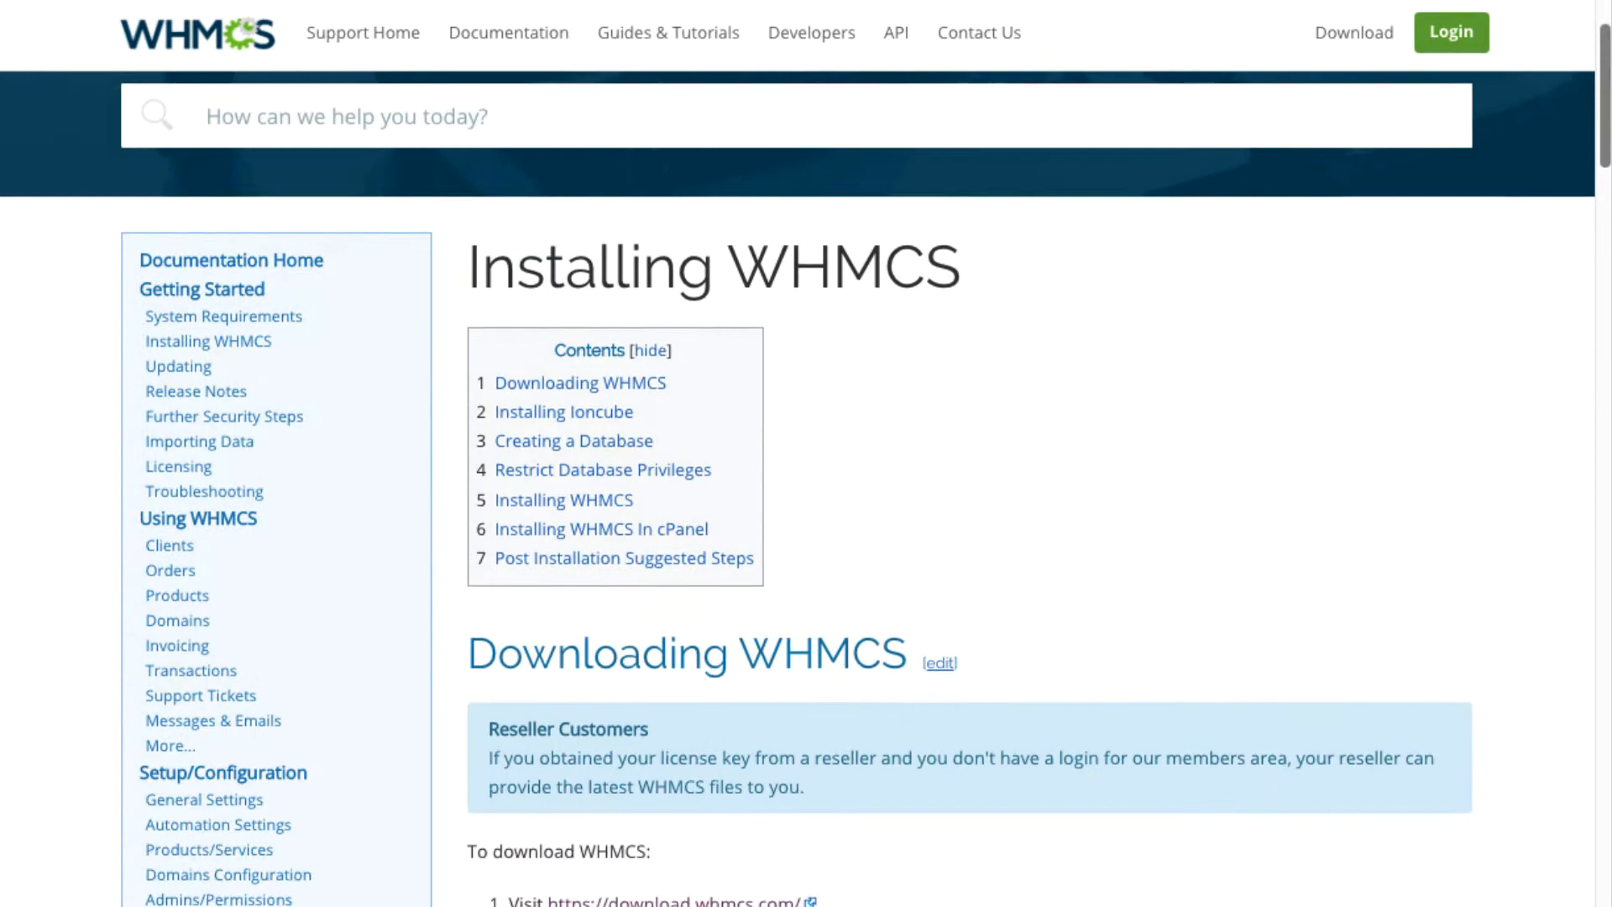
Scroll down through the activity log to review earlier entries
{"action": "scroll", "scroll_direction": "down", "scroll_amount": 3}
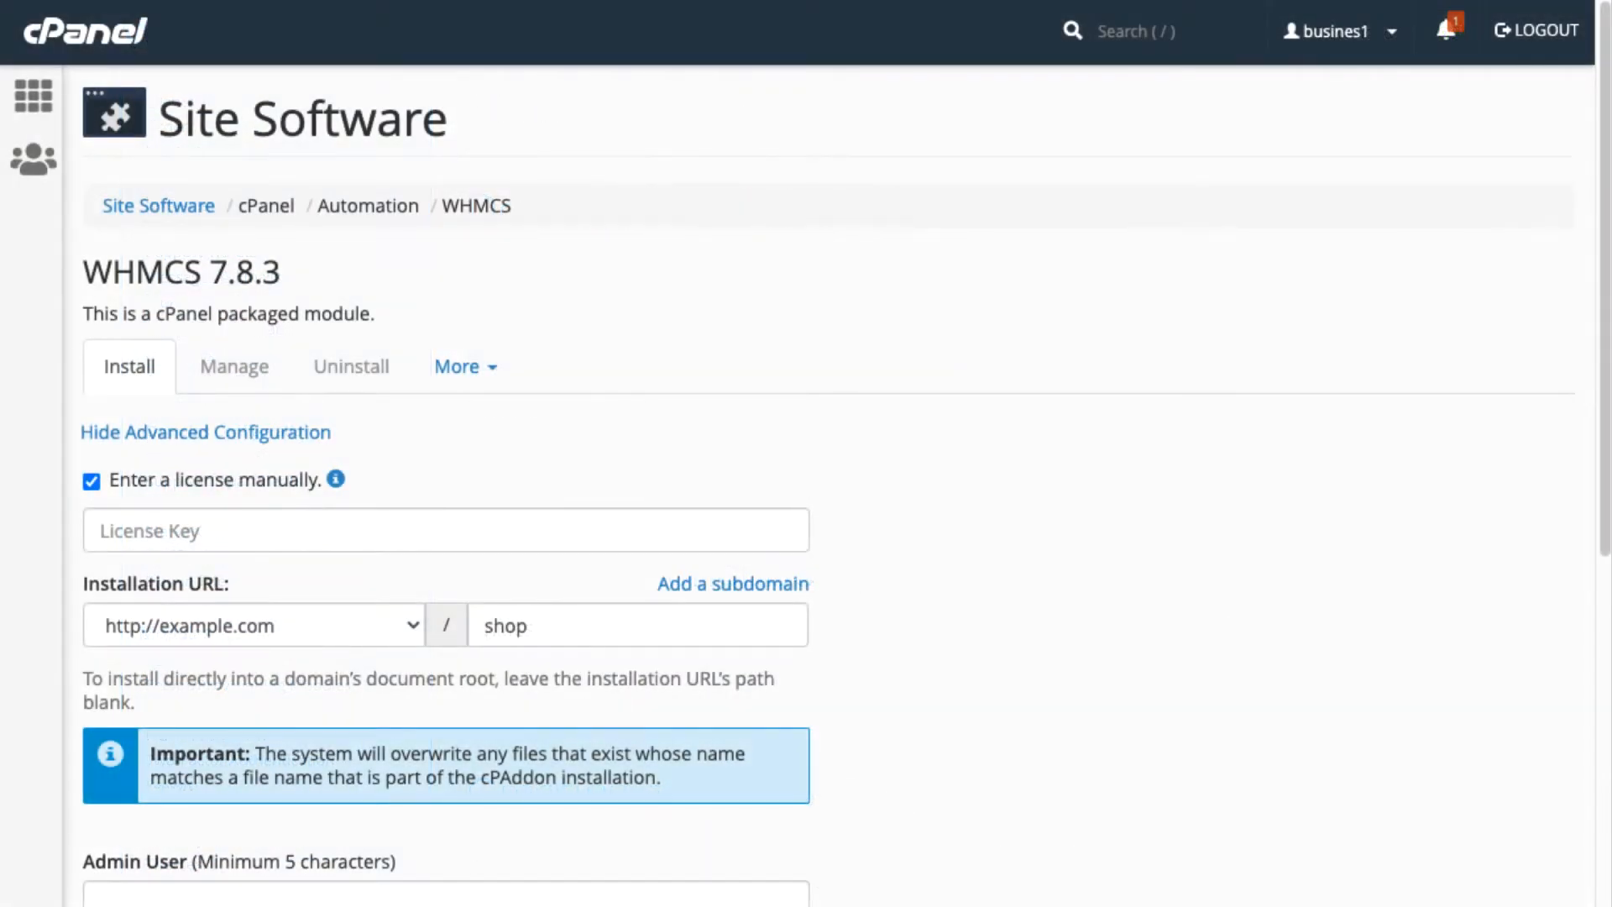
{"action": "scroll", "scroll_direction": "down", "scroll_amount": 3}
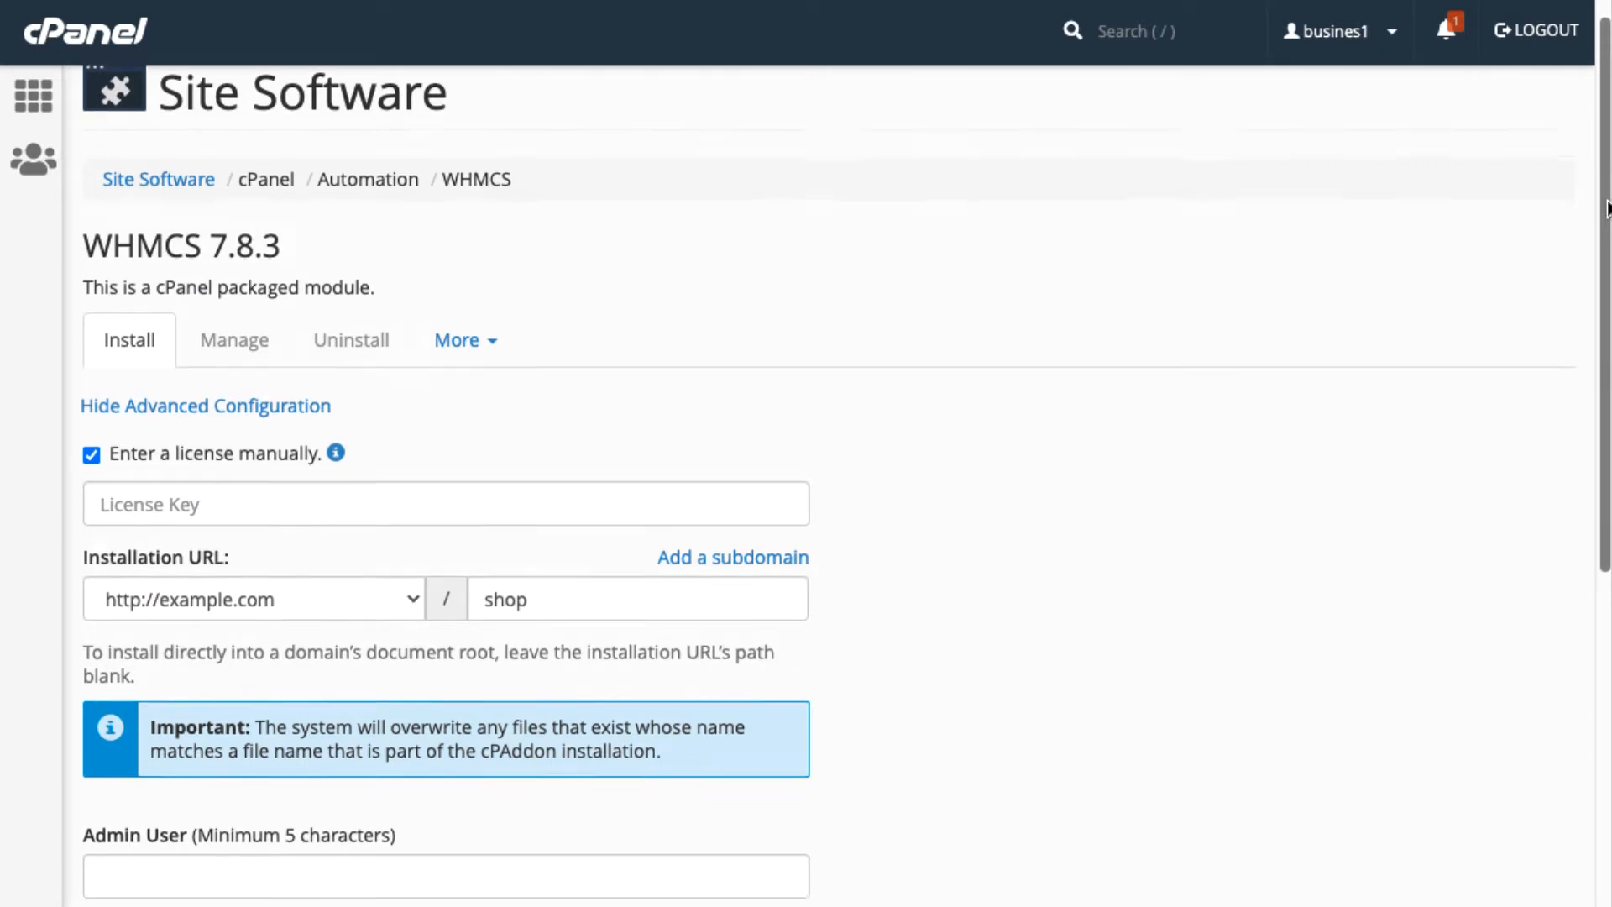
{"action": "scroll", "scroll_direction": "down", "scroll_amount": 3}
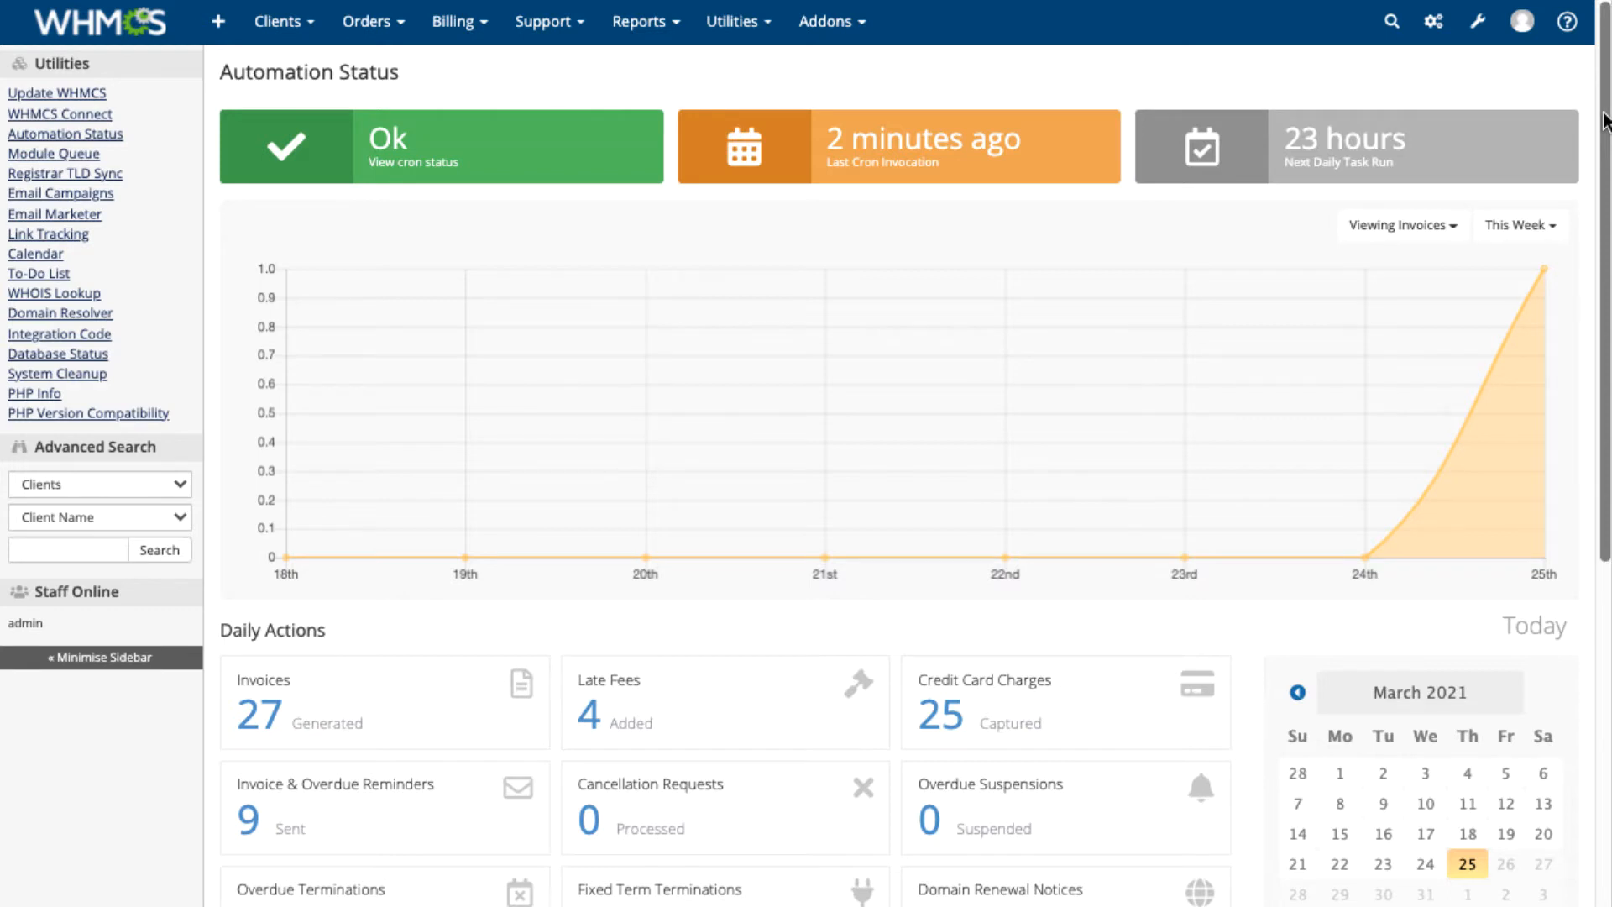
{"action": "scroll", "scroll_direction": "down", "scroll_amount": 3}
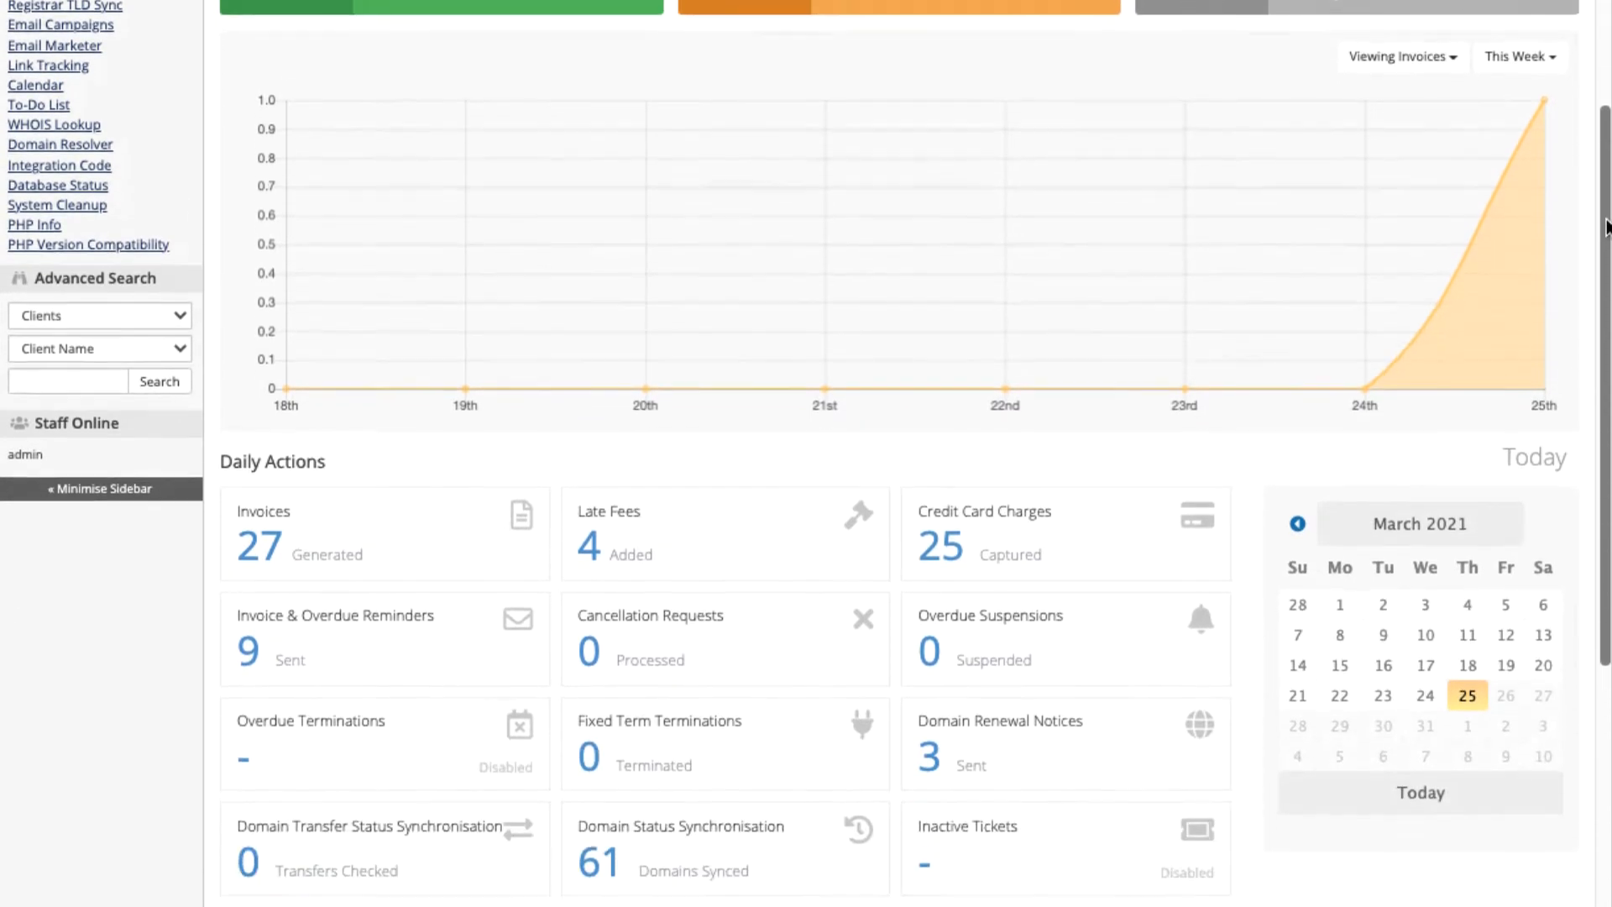
{"action": "scroll", "scroll_direction": "down", "scroll_amount": 3}
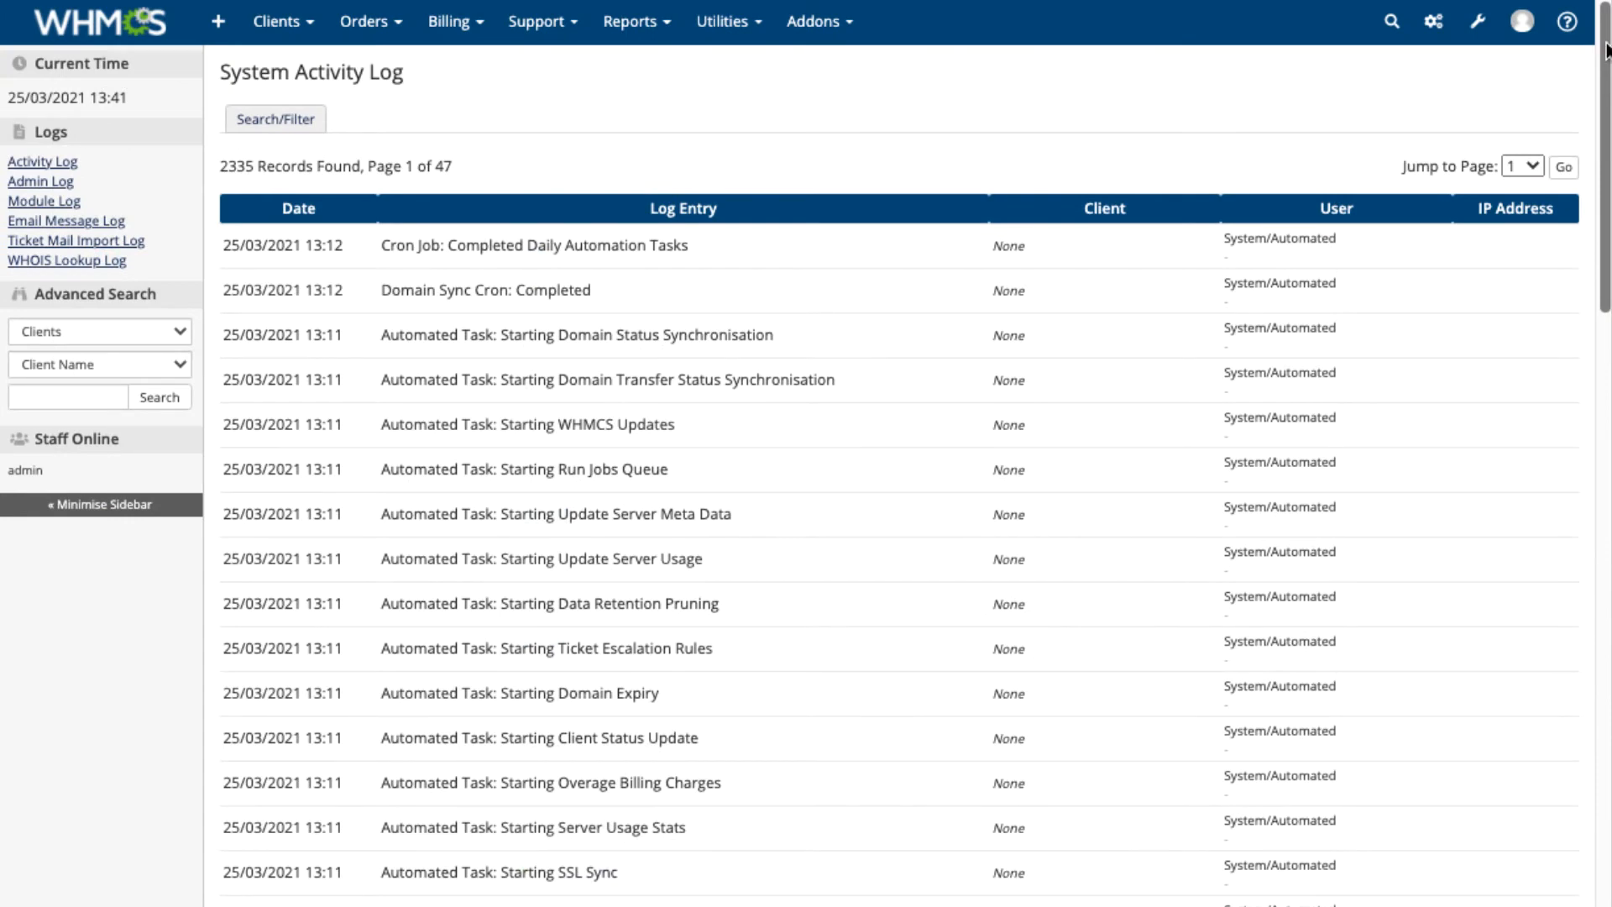
{"action": "scroll", "scroll_direction": "down", "scroll_amount": 3}
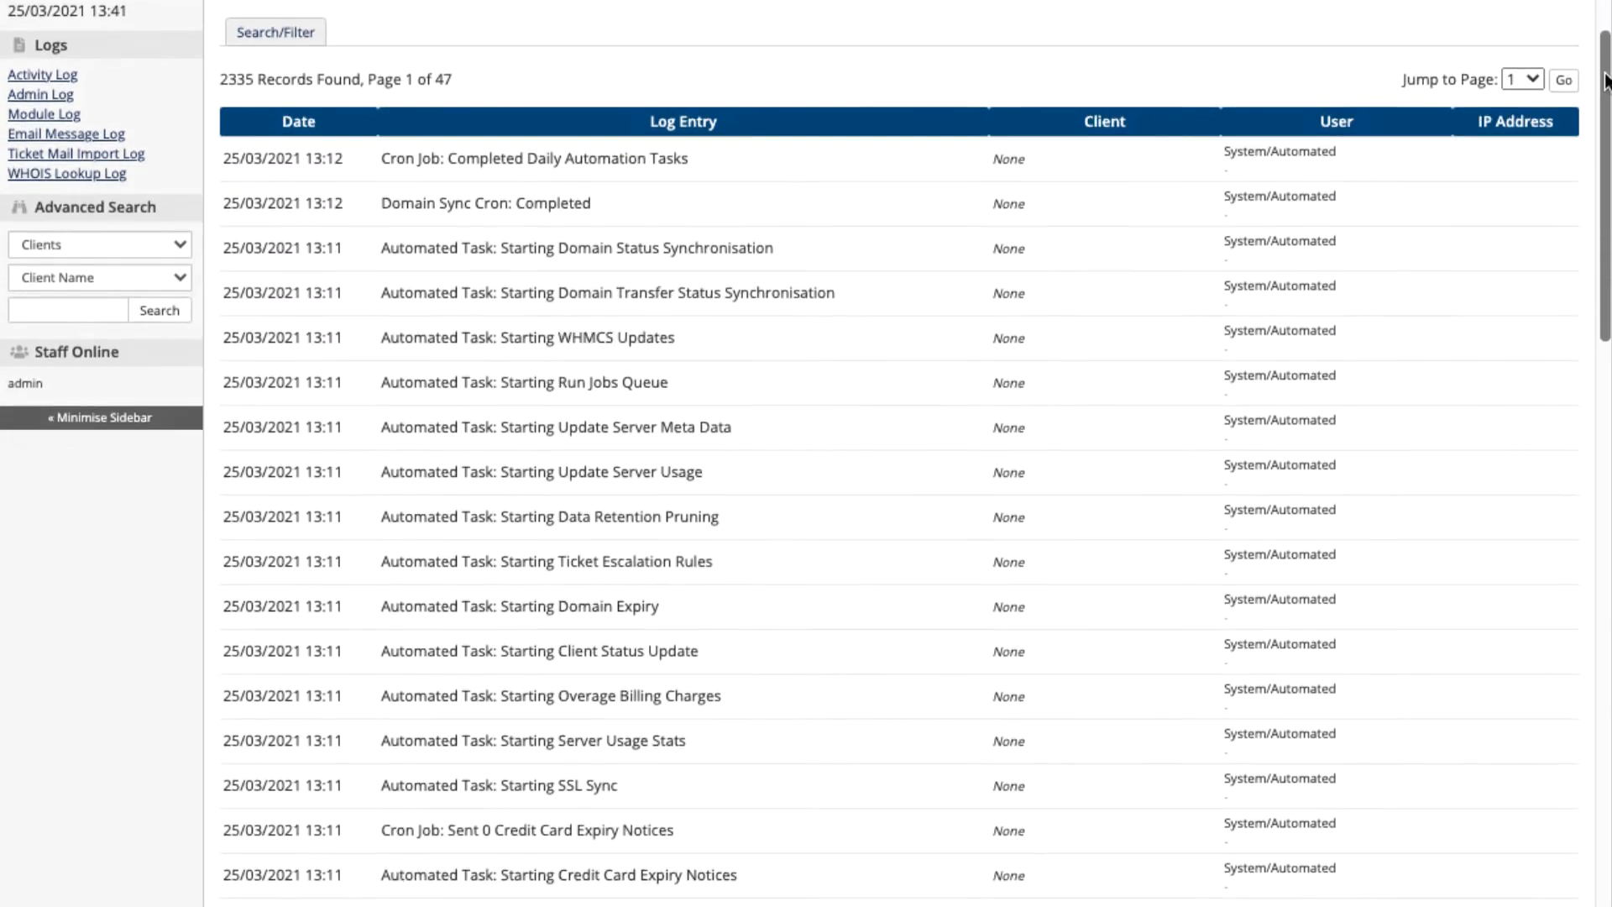
{"action": "scroll", "scroll_direction": "down", "scroll_amount": 3}
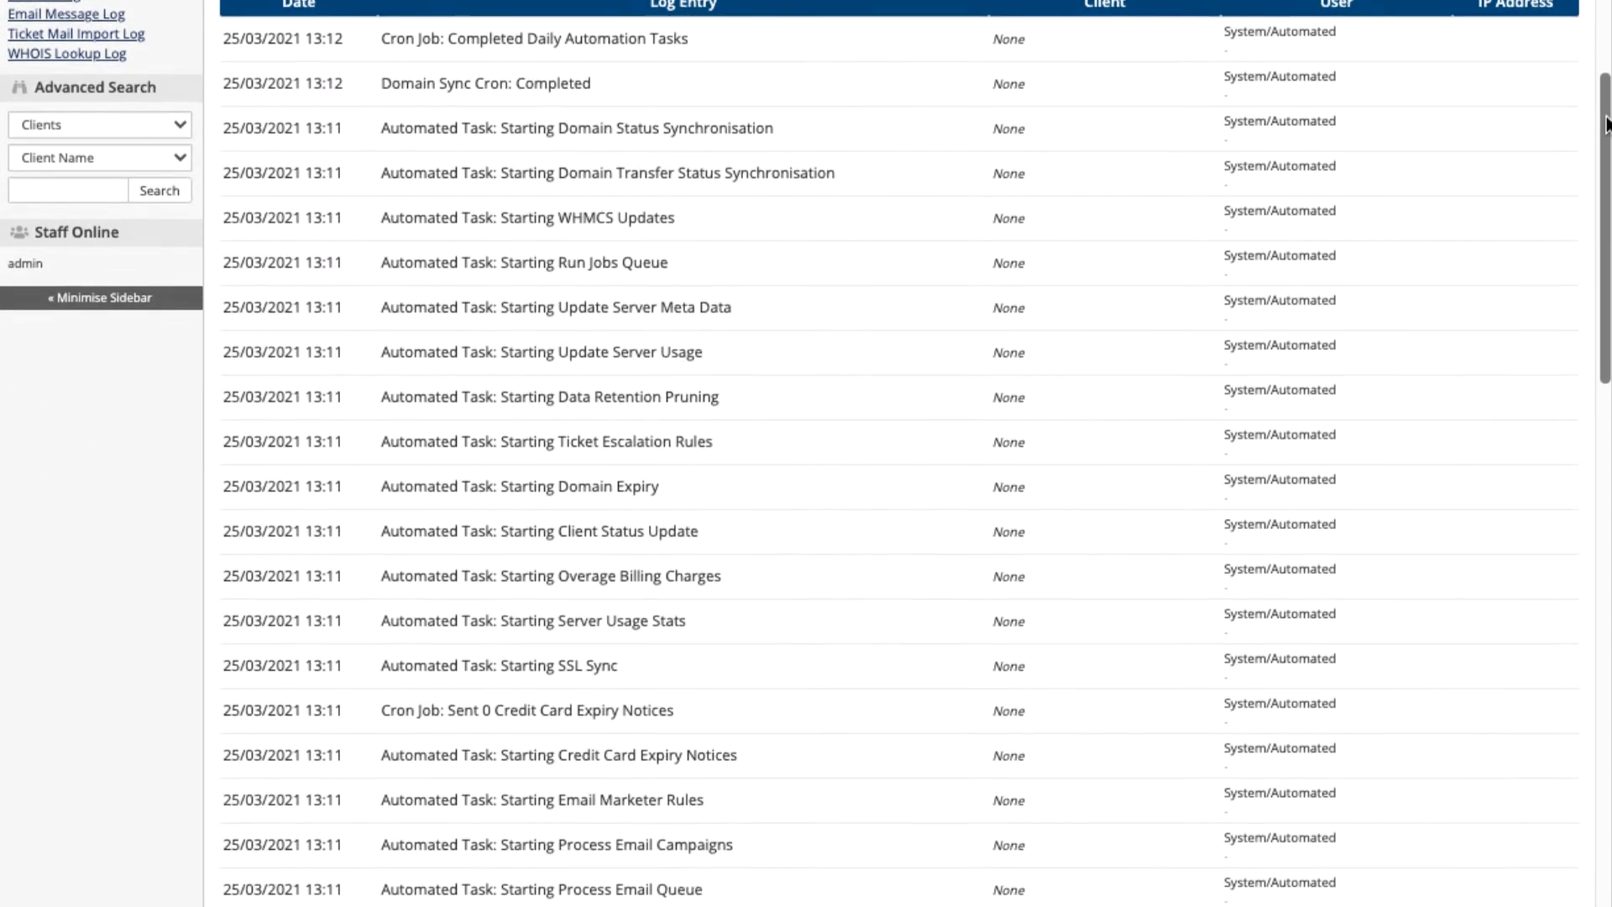
{"action": "scroll", "scroll_direction": "down", "scroll_amount": 3}
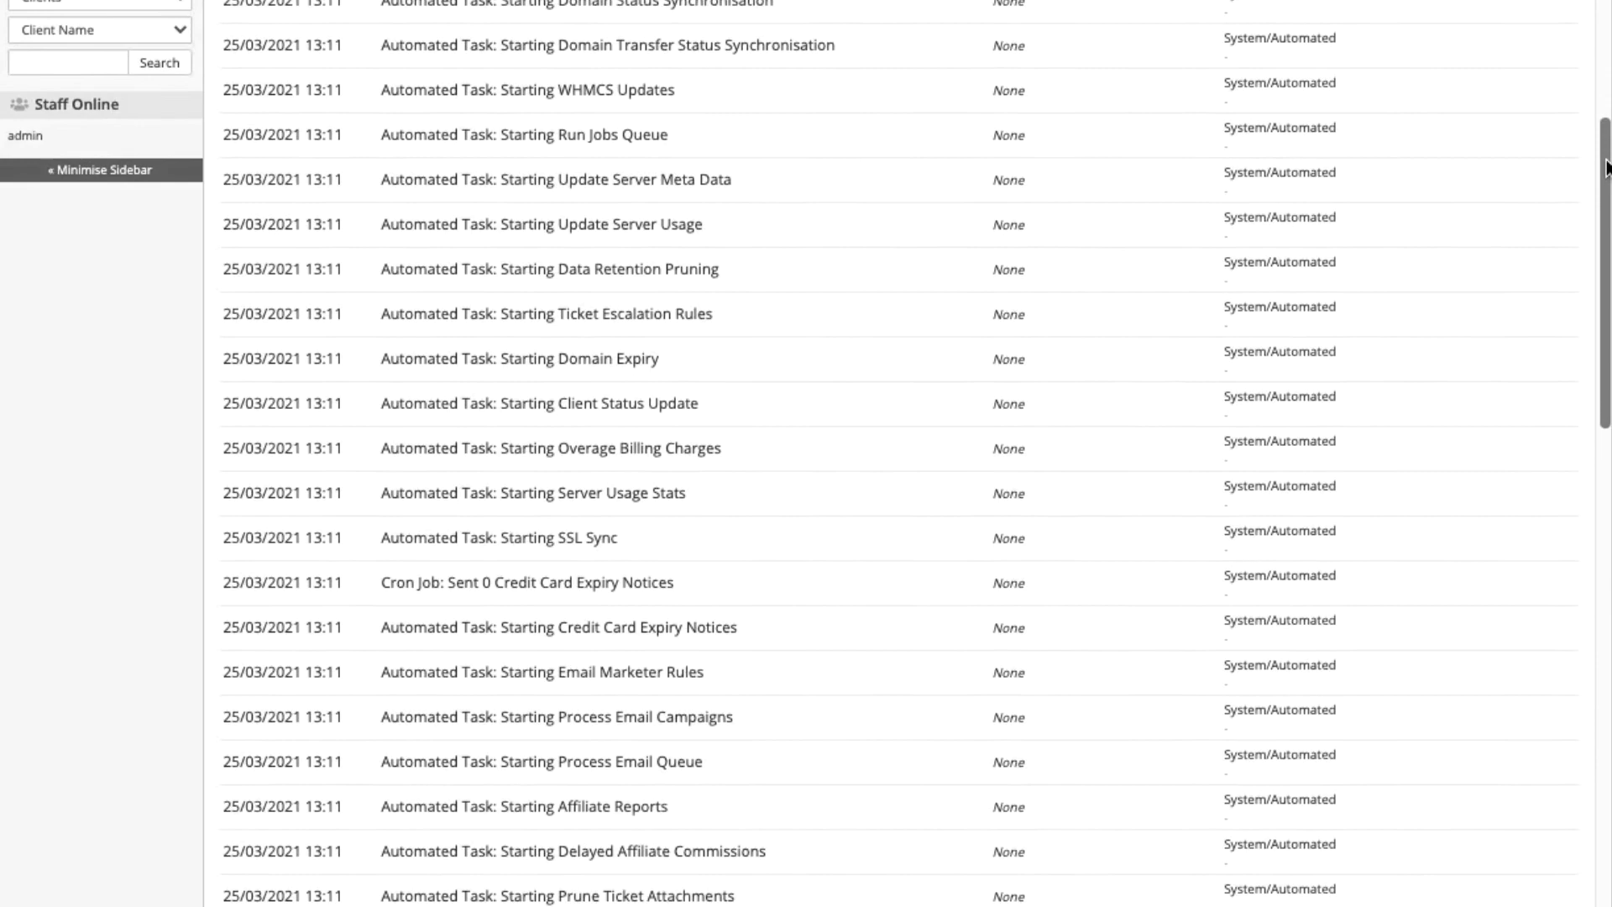
{"action": "scroll", "scroll_direction": "down", "scroll_amount": 3}
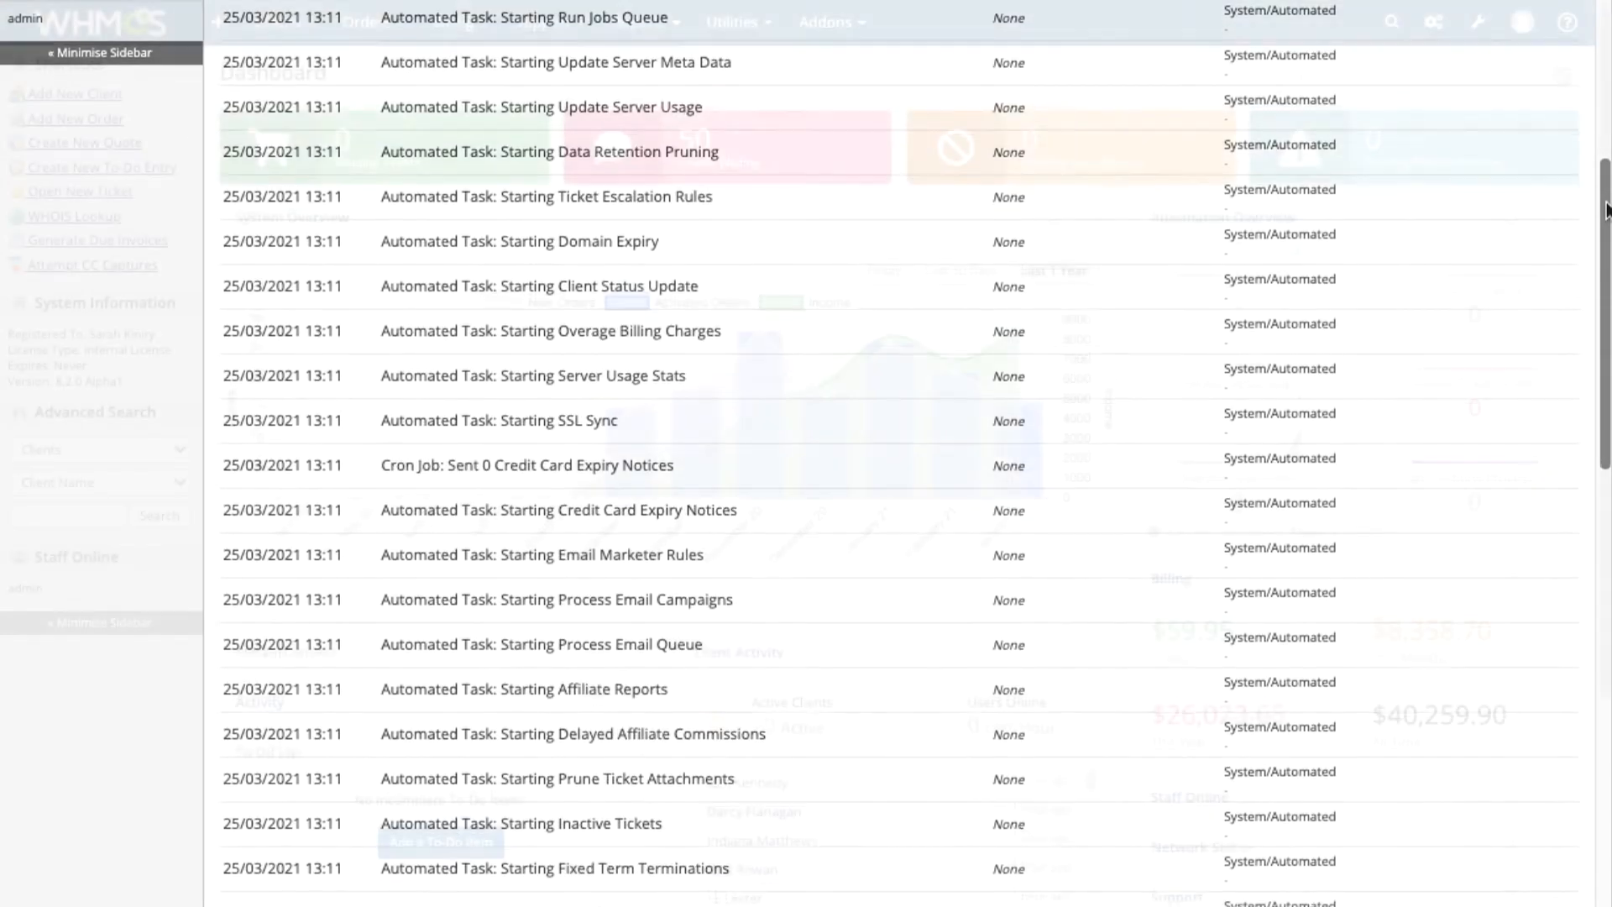
Show the full Manage Orders list with all 141 orders via Orders > List All Orders
{"action": "left_click", "coordinate": [368, 22]}
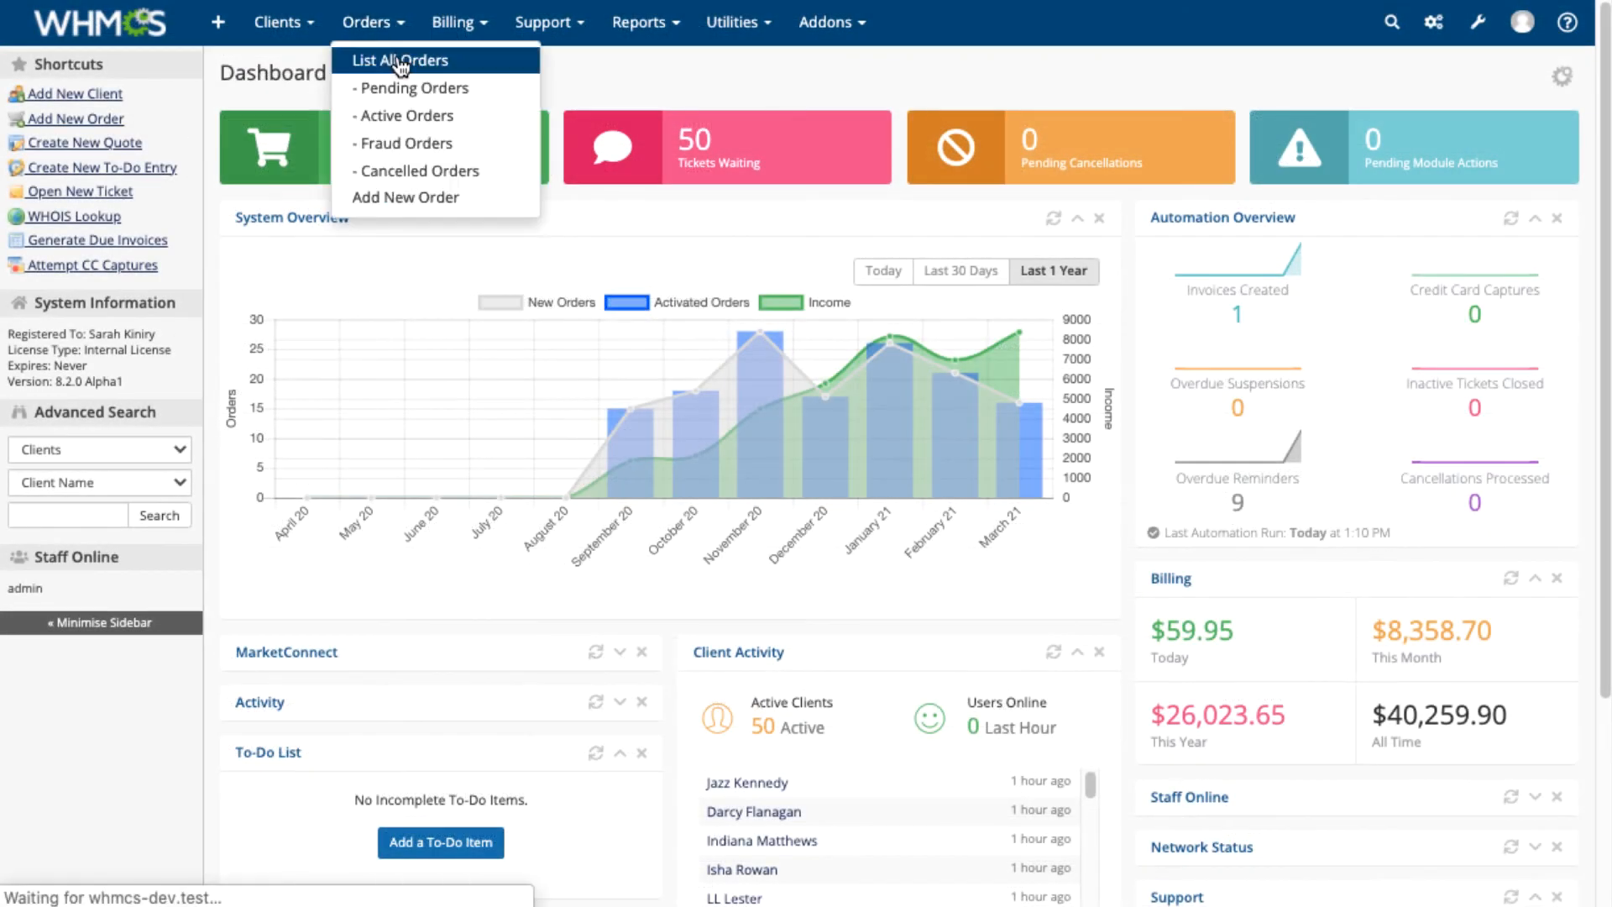
{"action": "left_click", "coordinate": [396, 61]}
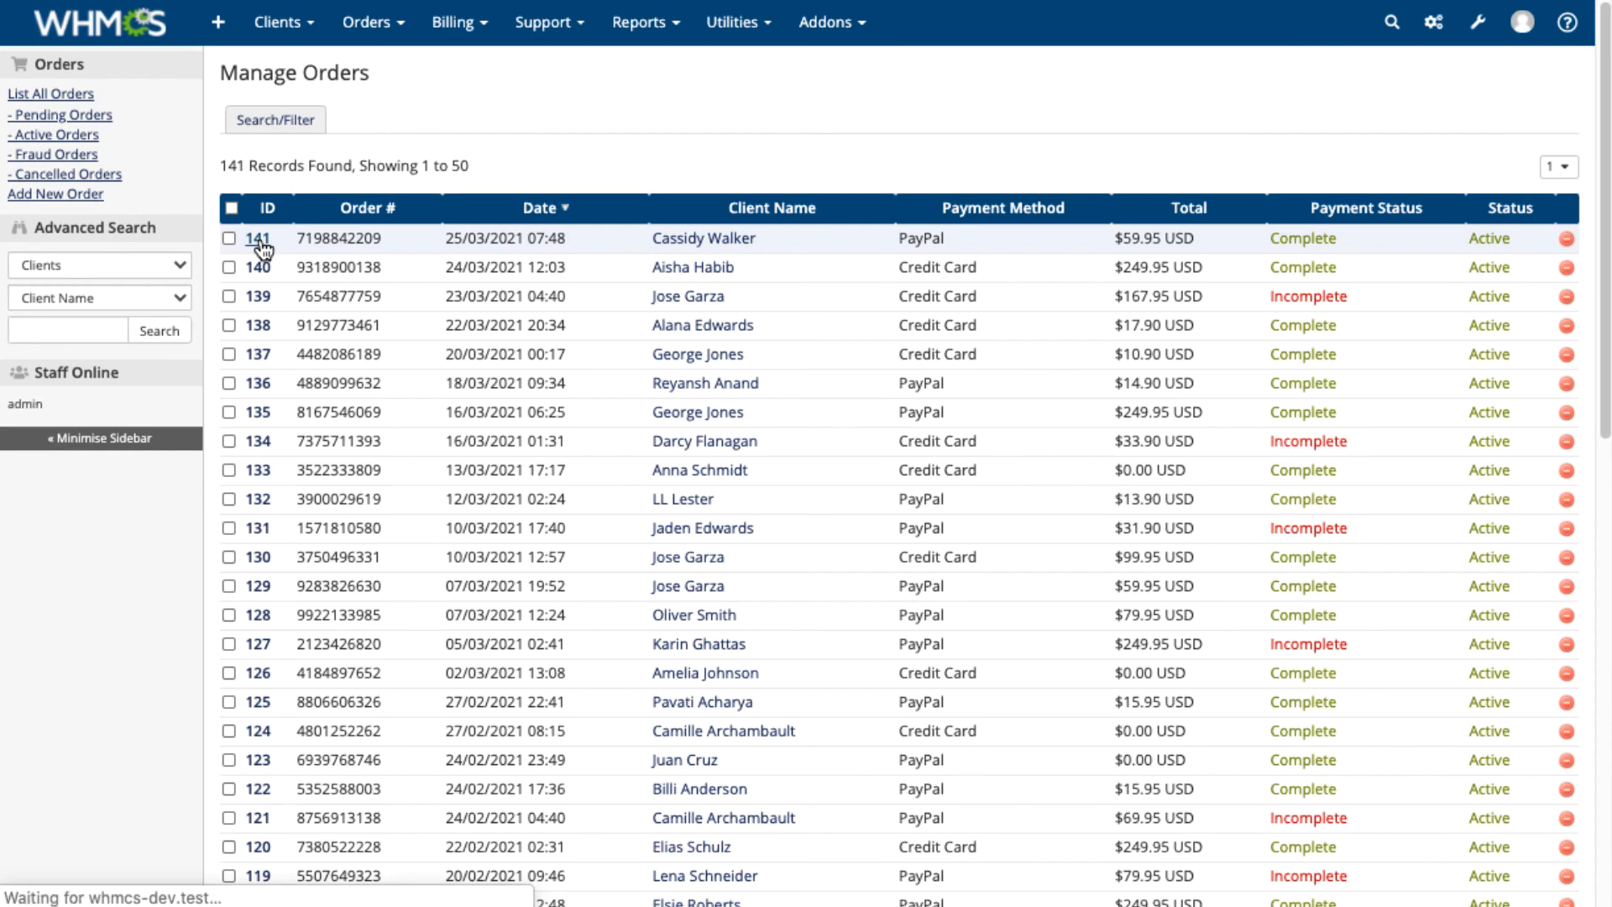